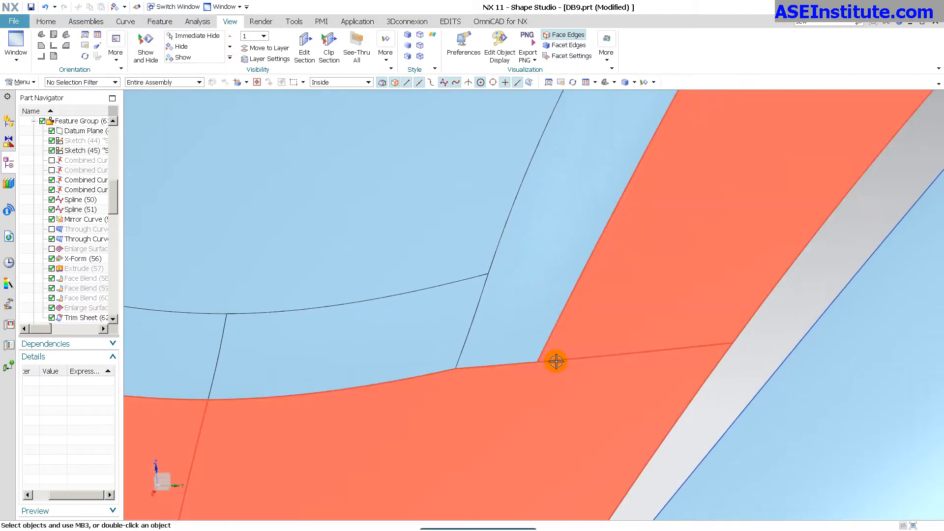
mouse_move(460, 371)
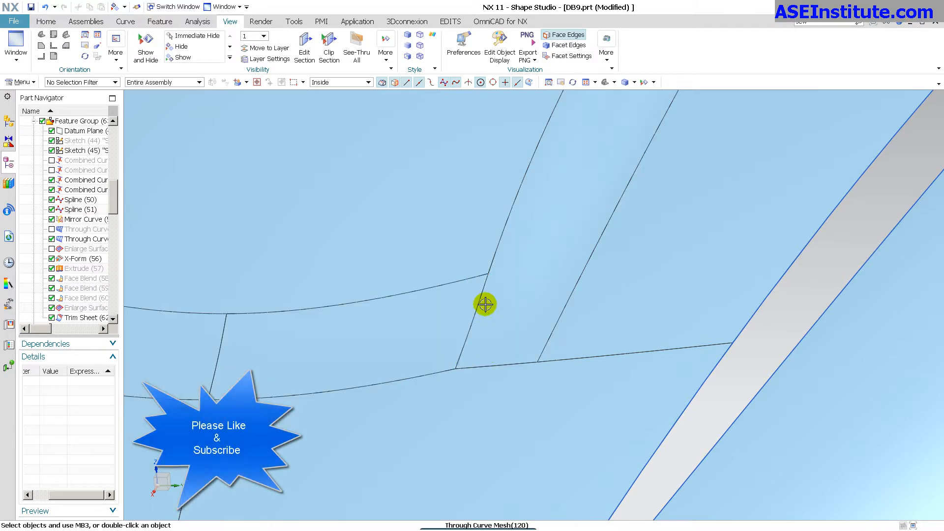
mouse_move(489, 275)
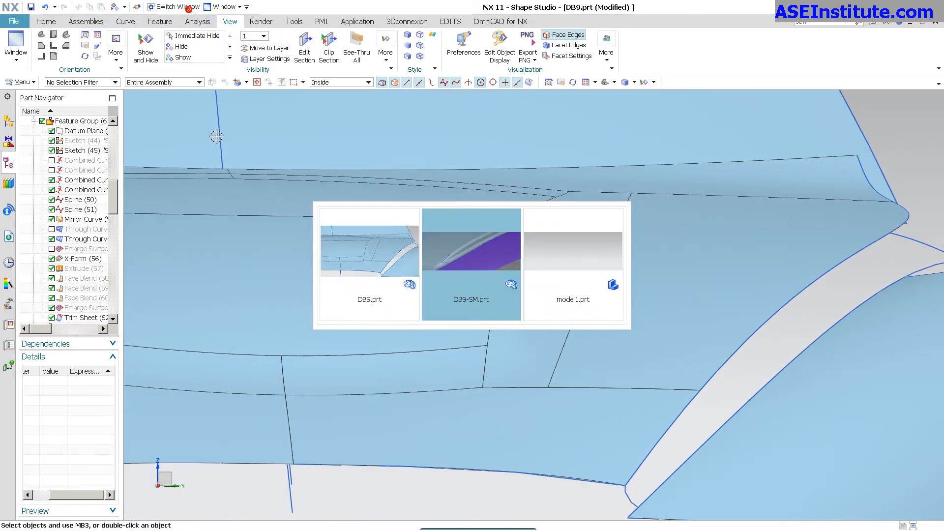
Step: Switch to DB9-SM.prt and show face edges on the orbited corner surfaces
left_click(471, 246)
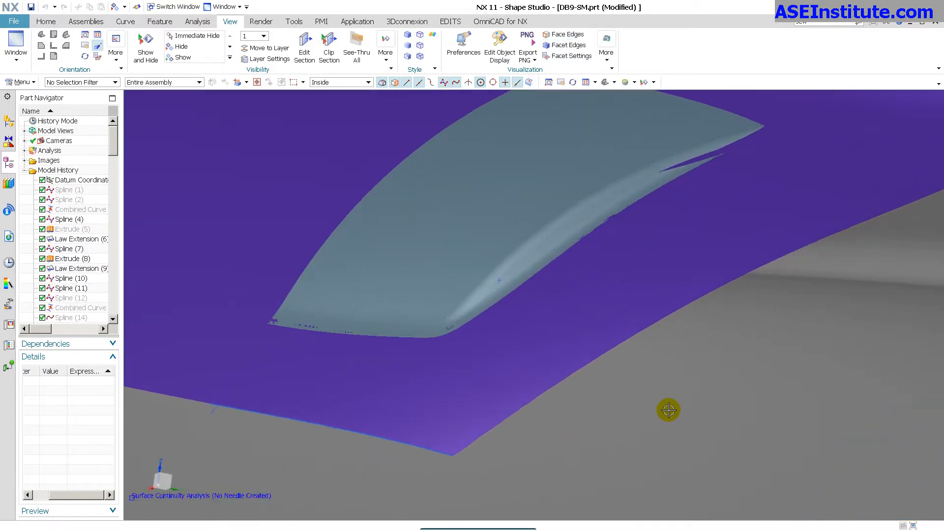
left_click_drag(669, 411, 636, 219)
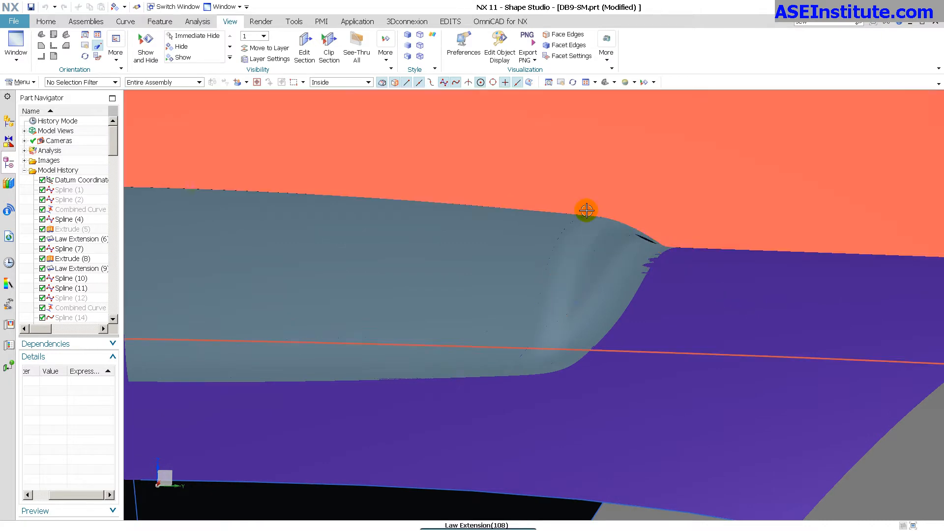
mouse_move(611, 246)
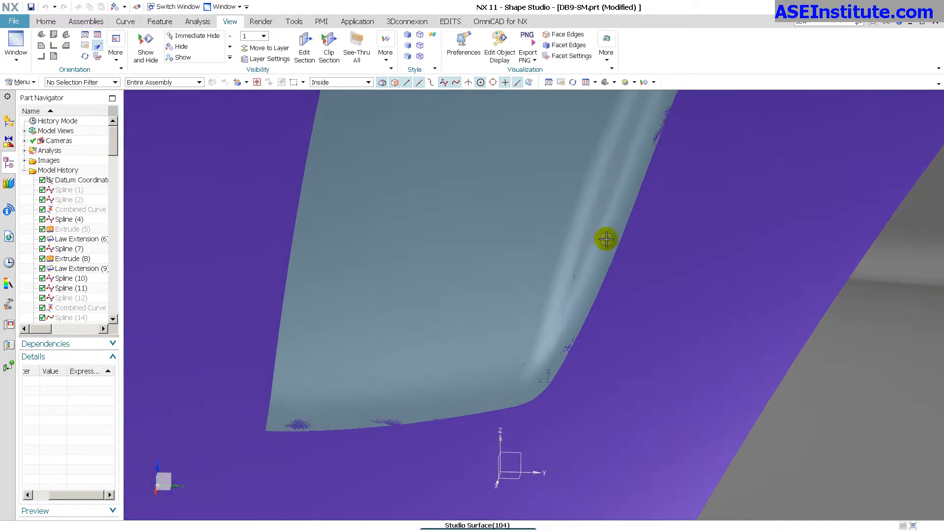
mouse_move(594, 283)
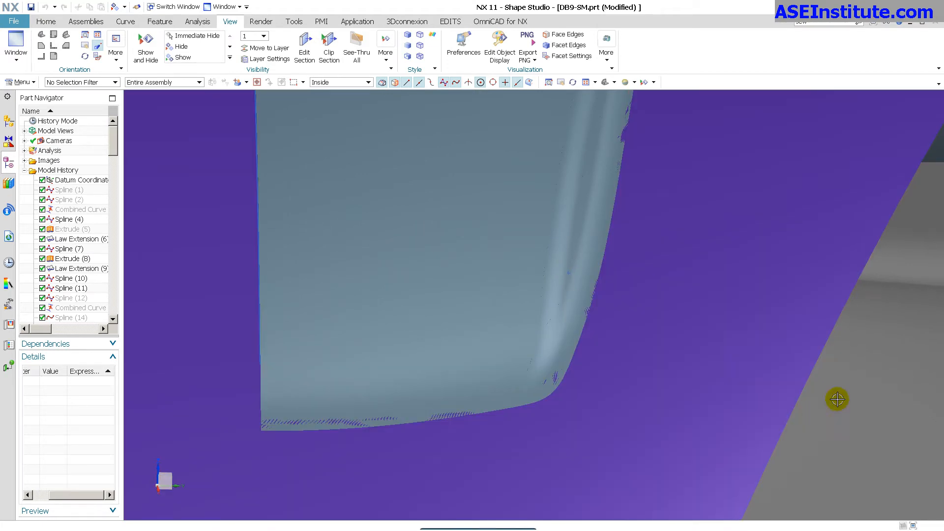
left_click(564, 35)
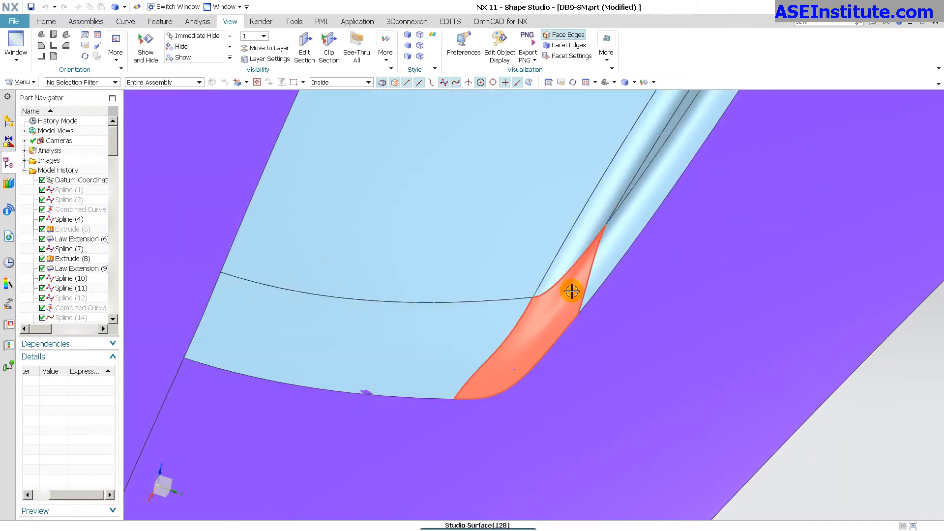
Step: Highlight the Studio Surface (128), (125) and neighbouring corner features from the Part Navigator
left_click(75, 318)
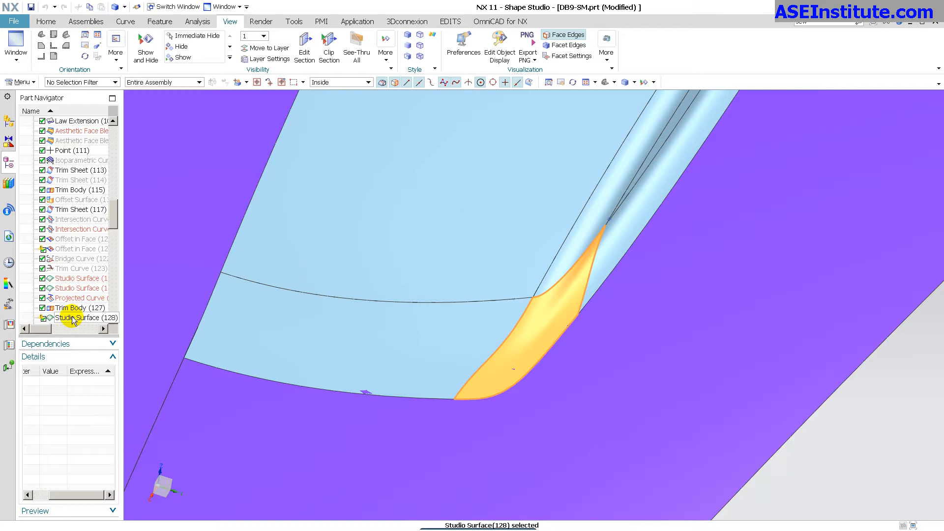
left_click(619, 252)
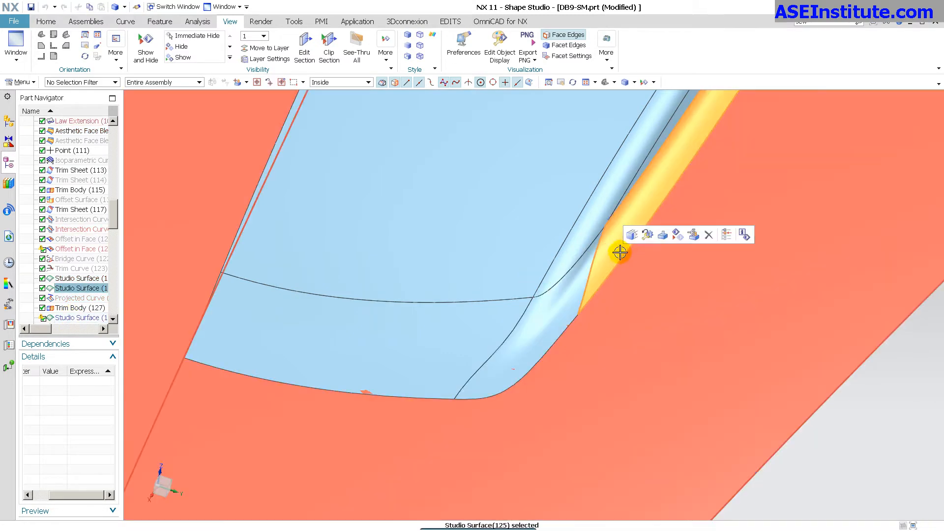
left_click(79, 277)
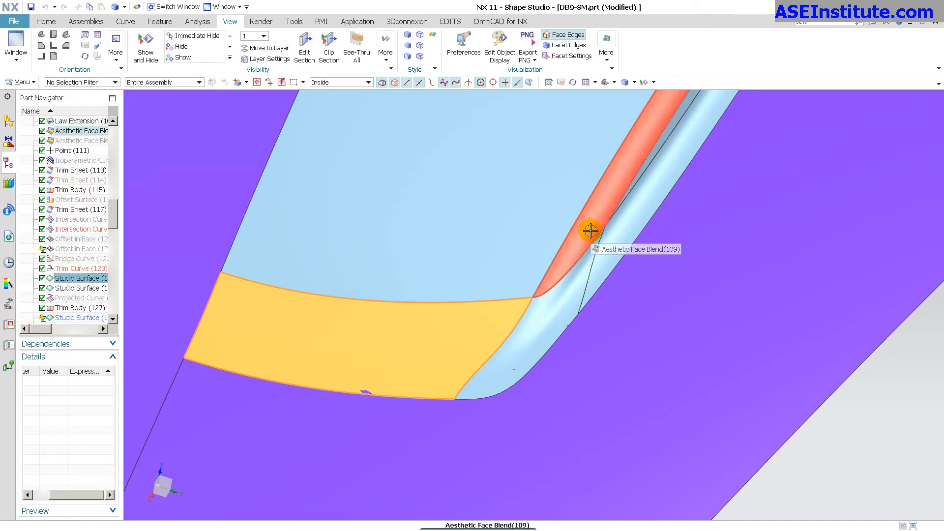
left_click(590, 230)
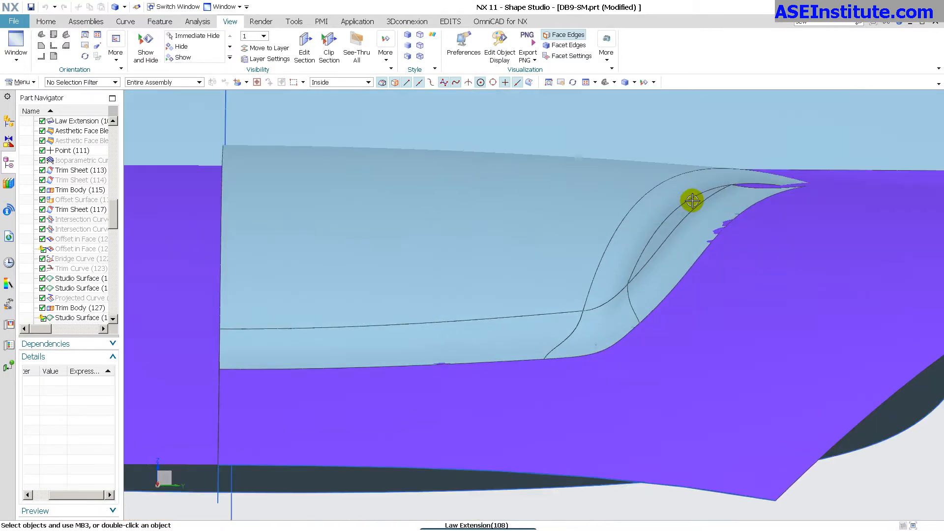
left_click(600, 328)
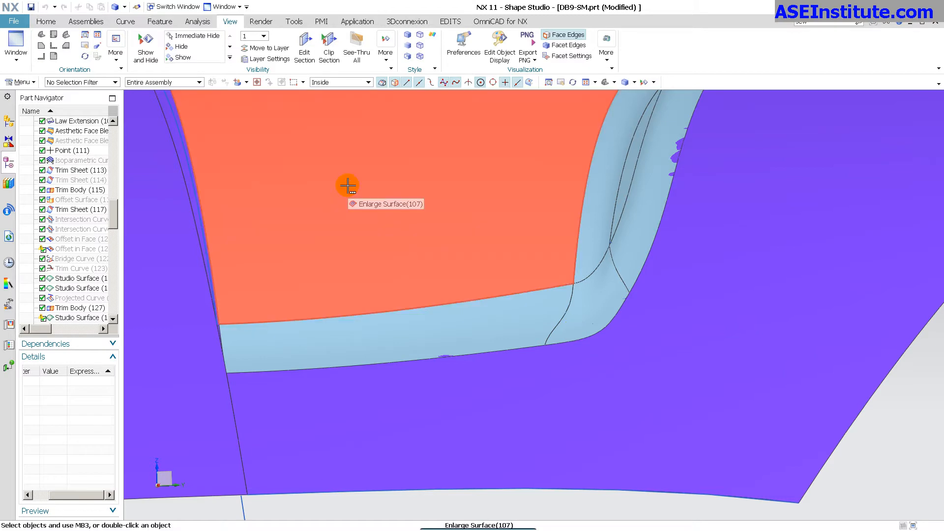
Step: Run a multiface Surface Continuity check on six corner faces with G1 tangency only, finding one edge out of tolerance
left_click(198, 21)
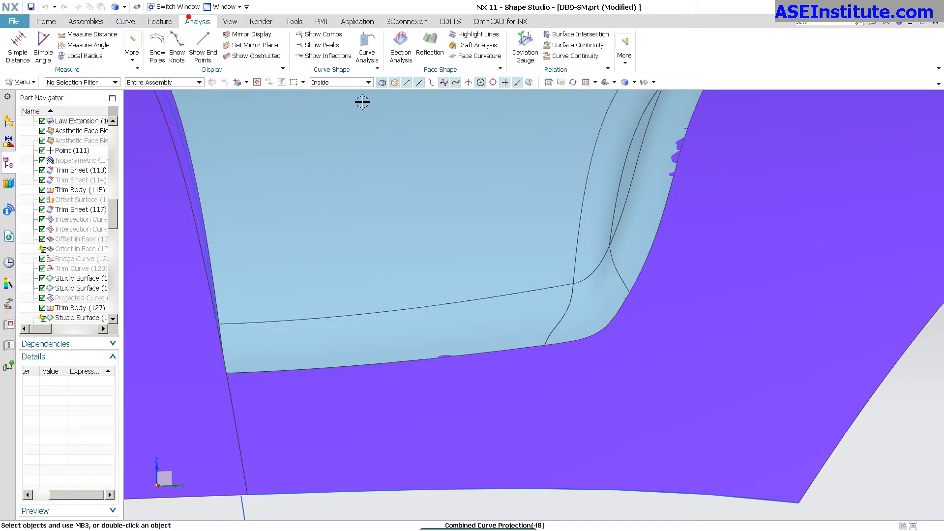
left_click(577, 34)
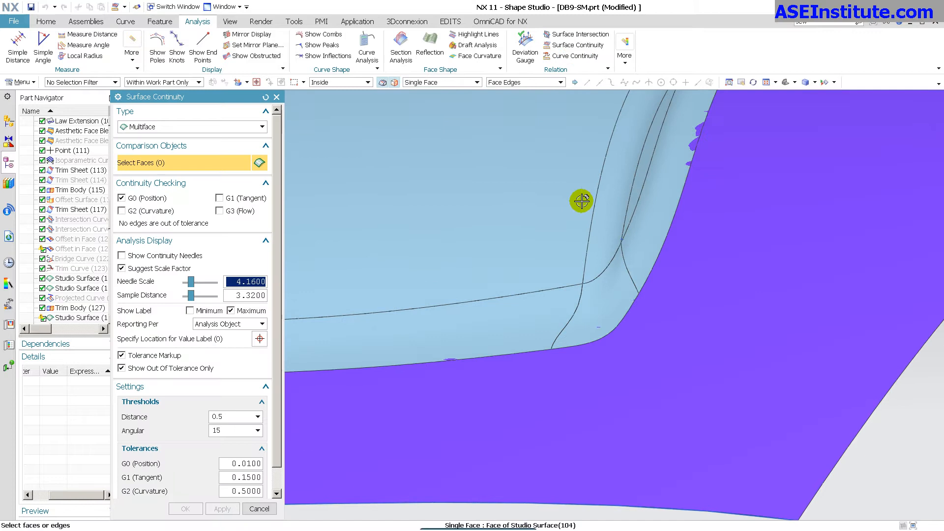
left_click(599, 304)
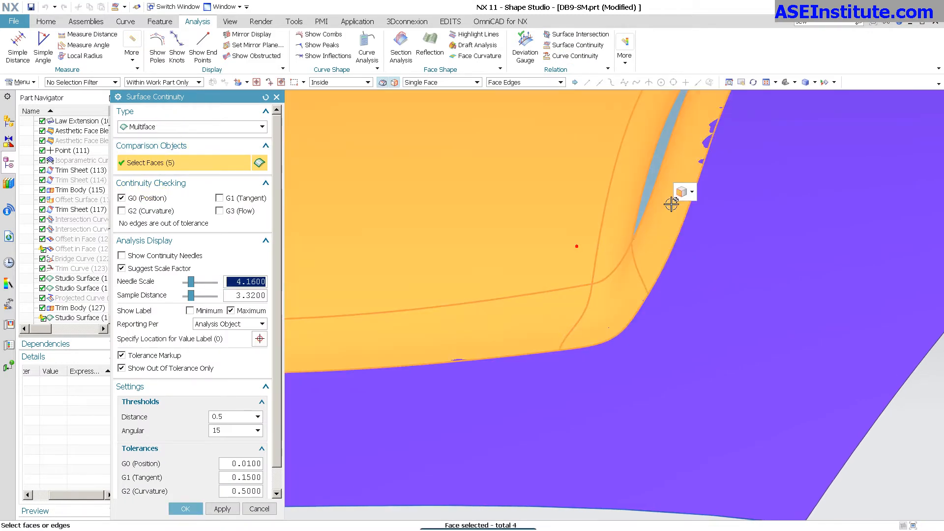
left_click(567, 343)
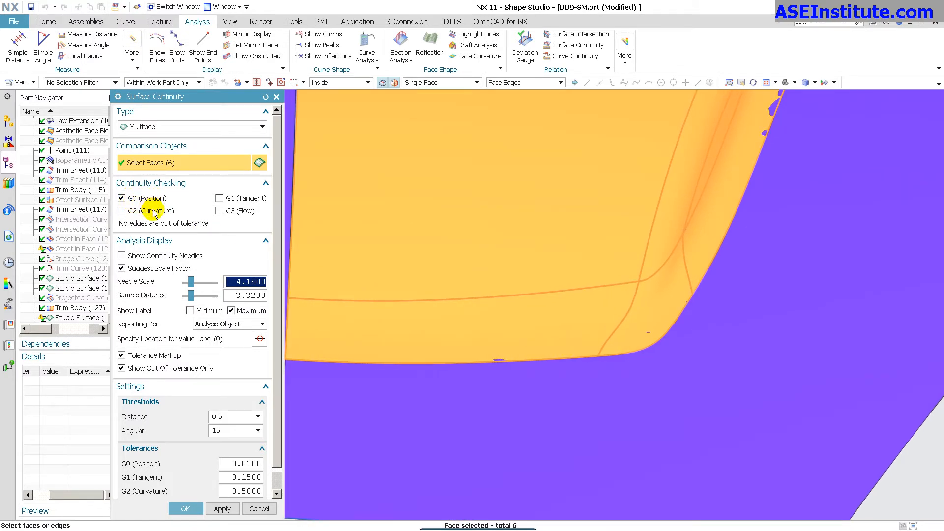
left_click(220, 198)
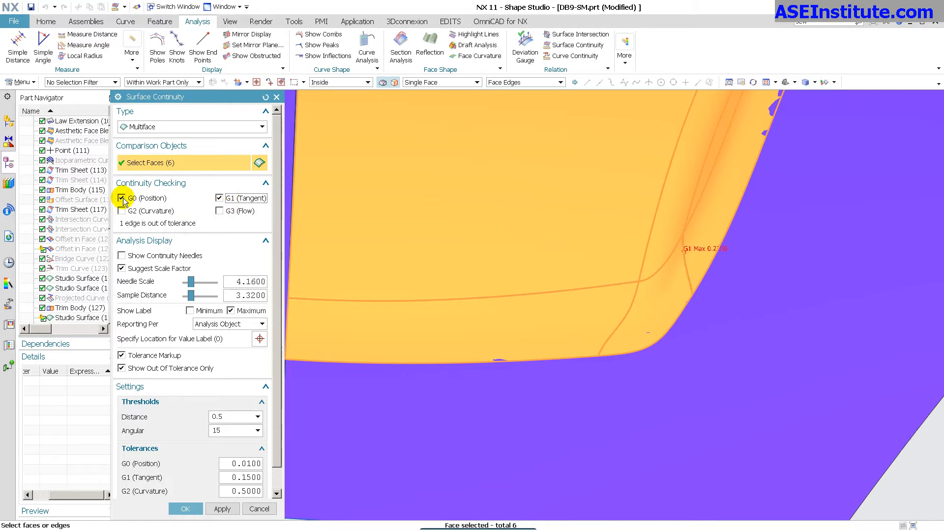
left_click(122, 198)
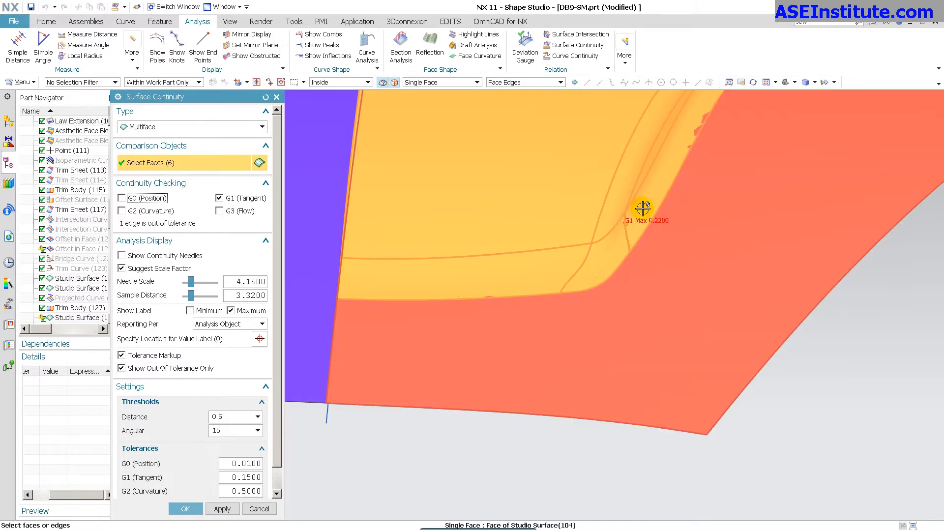
mouse_move(670, 279)
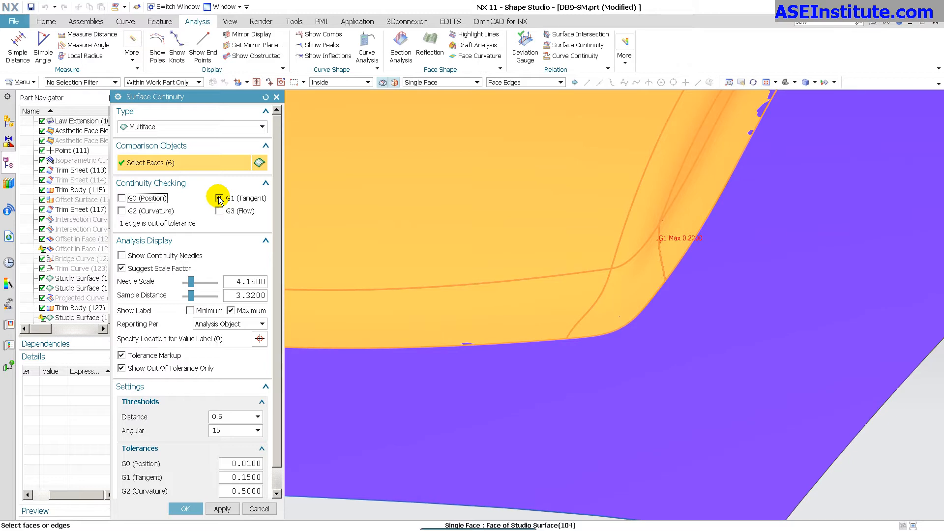
Step: Re-run the check for G2 curvature then G3 flow, flagging seven edges out of flow tolerance
left_click(219, 198)
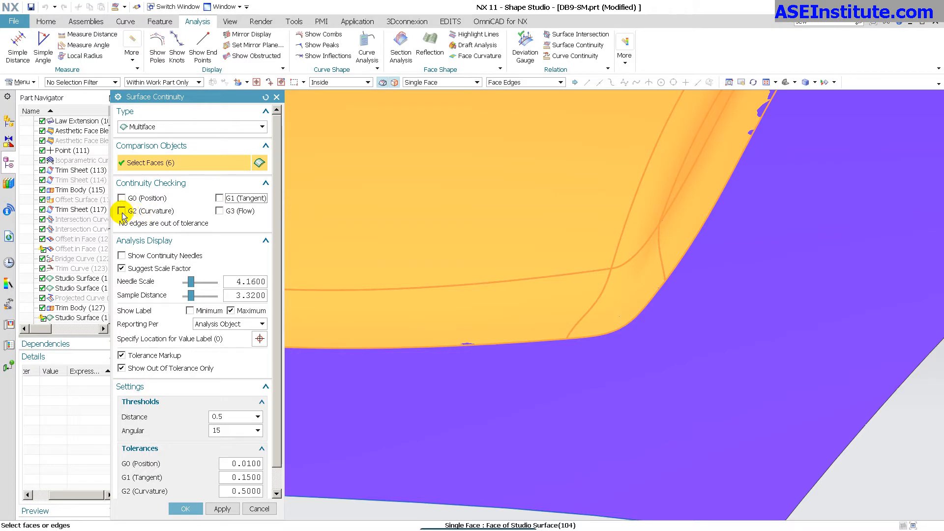
left_click(122, 210)
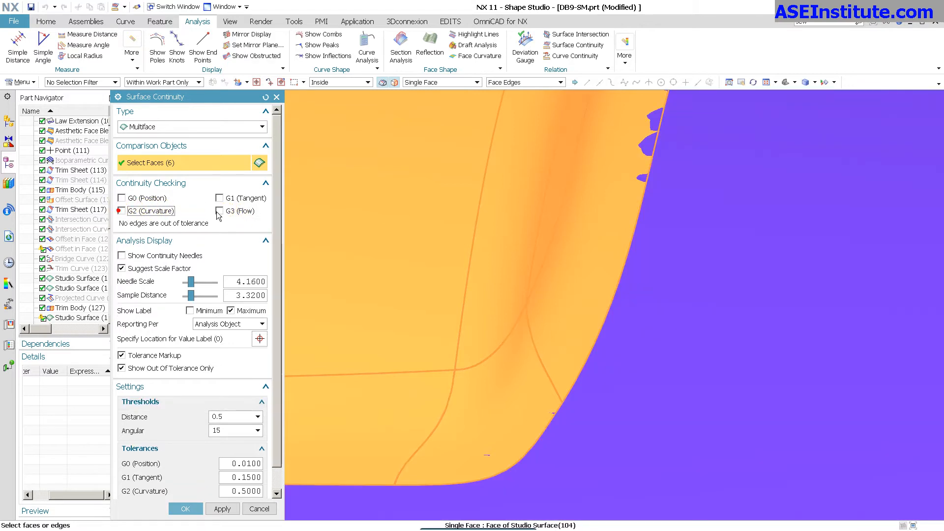
left_click(219, 211)
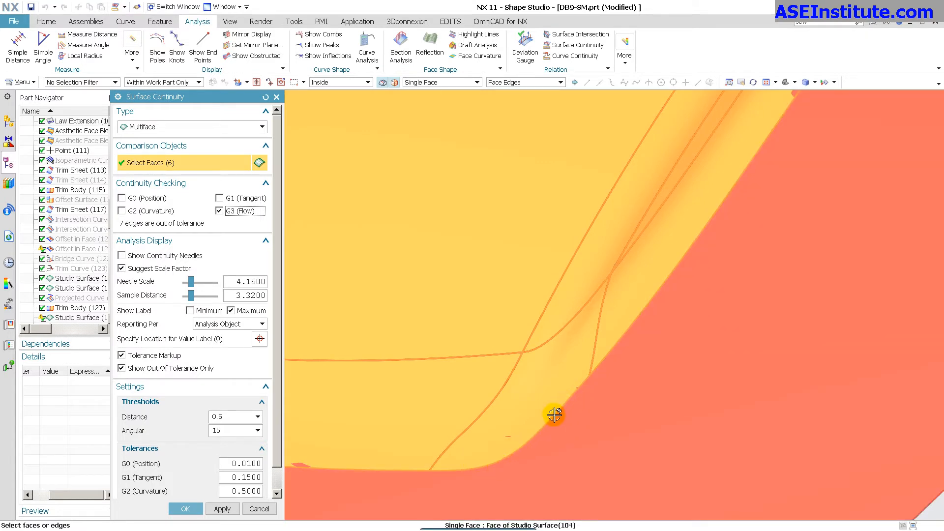
mouse_move(610, 366)
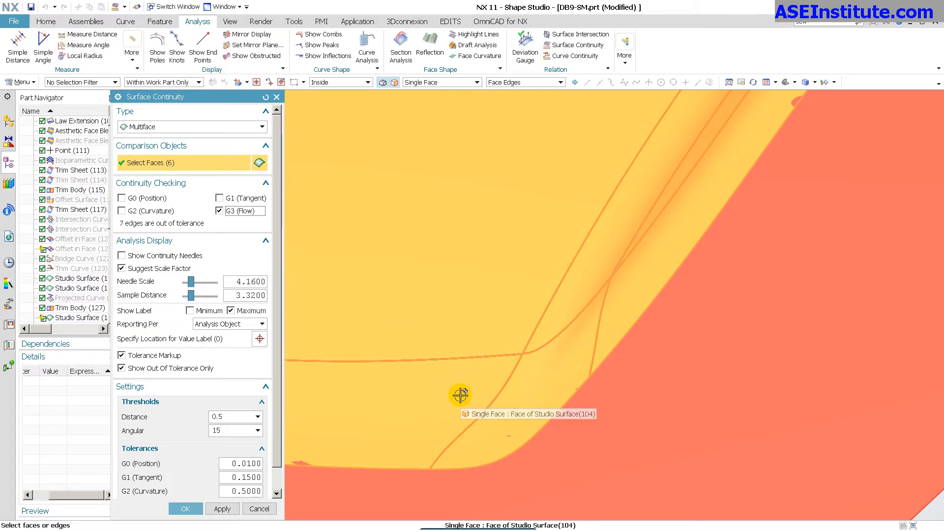
mouse_move(648, 271)
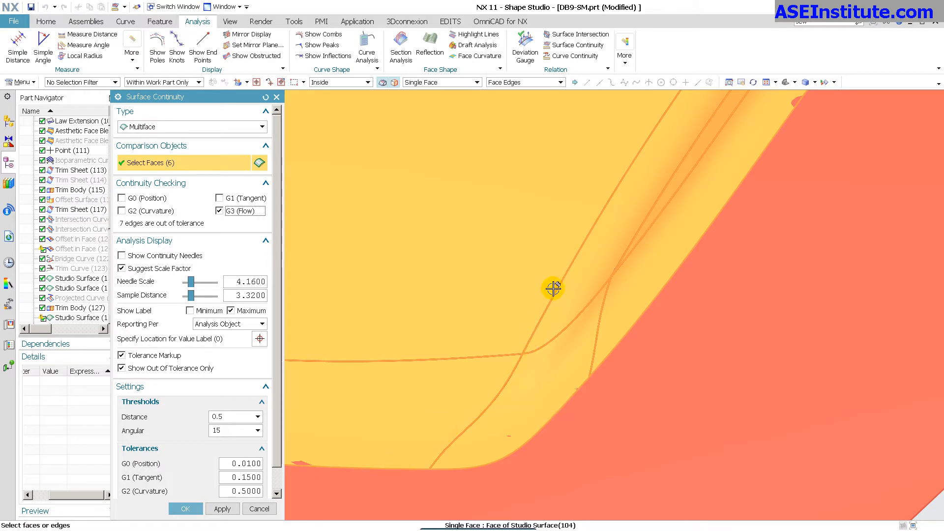
mouse_move(554, 395)
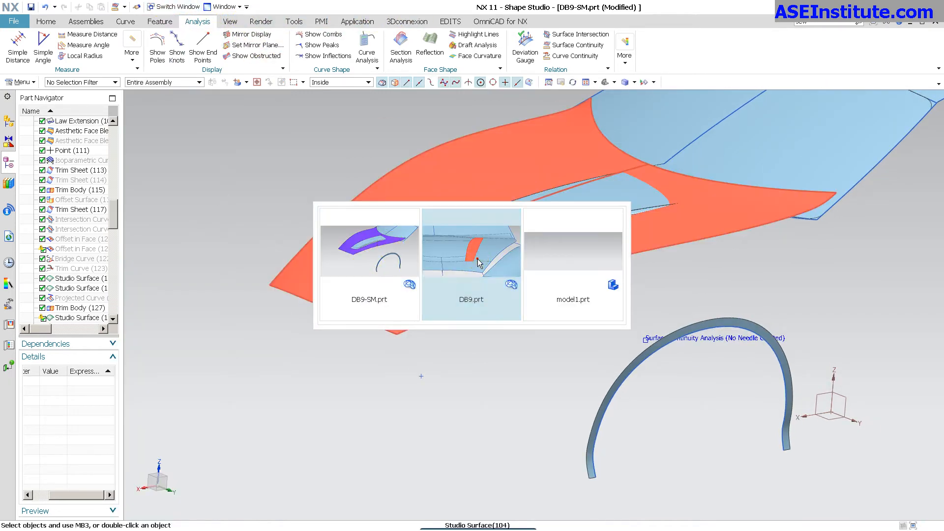
Step: View the original DB9.prt car body, then return to the DB9-SM.prt working part
left_click(471, 263)
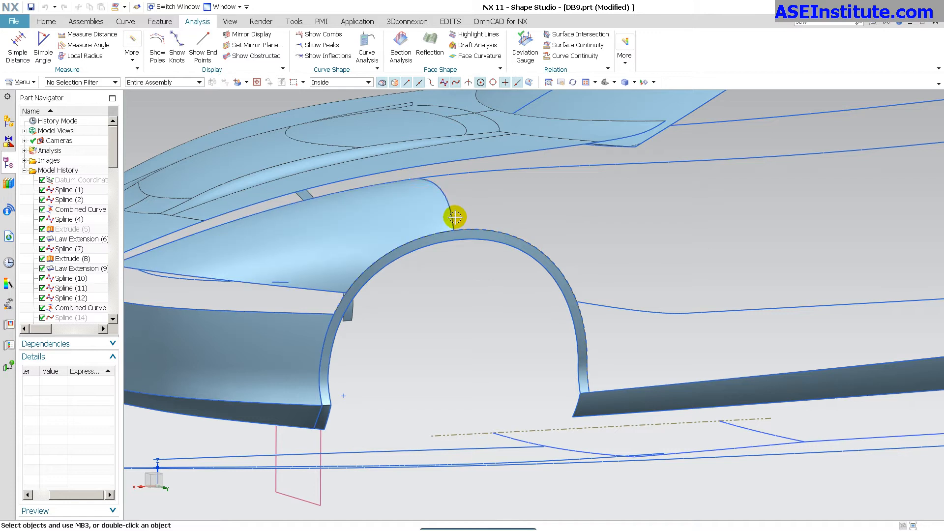
mouse_move(538, 335)
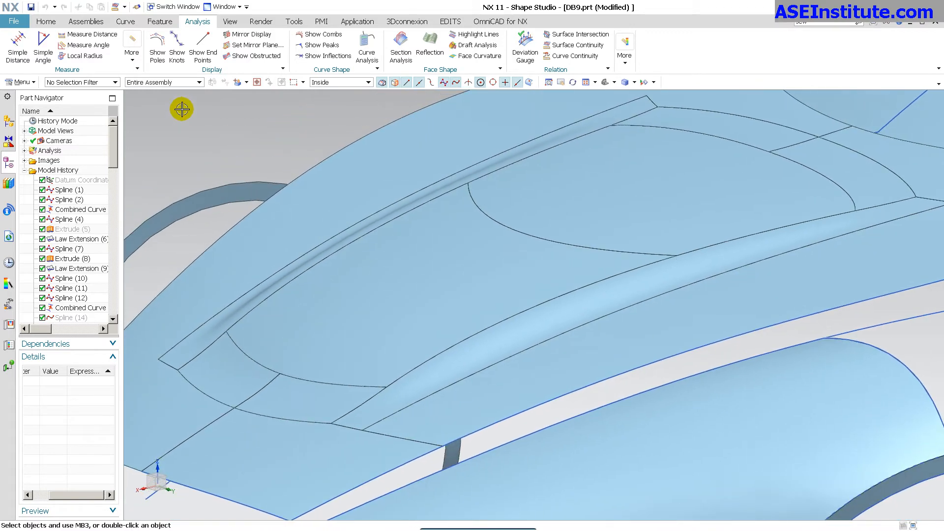
left_click(173, 7)
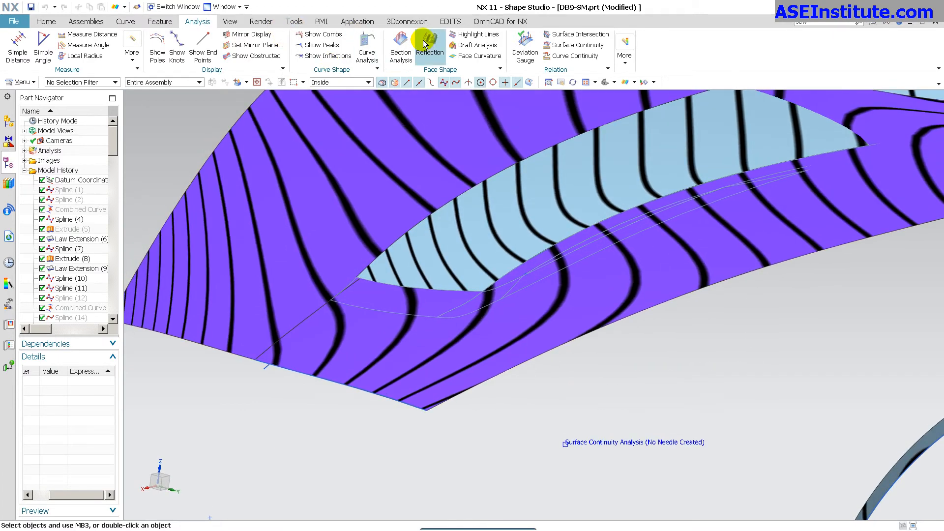
Step: Apply a black-and-white line reflection analysis to the thirteen corner faces
left_click(430, 46)
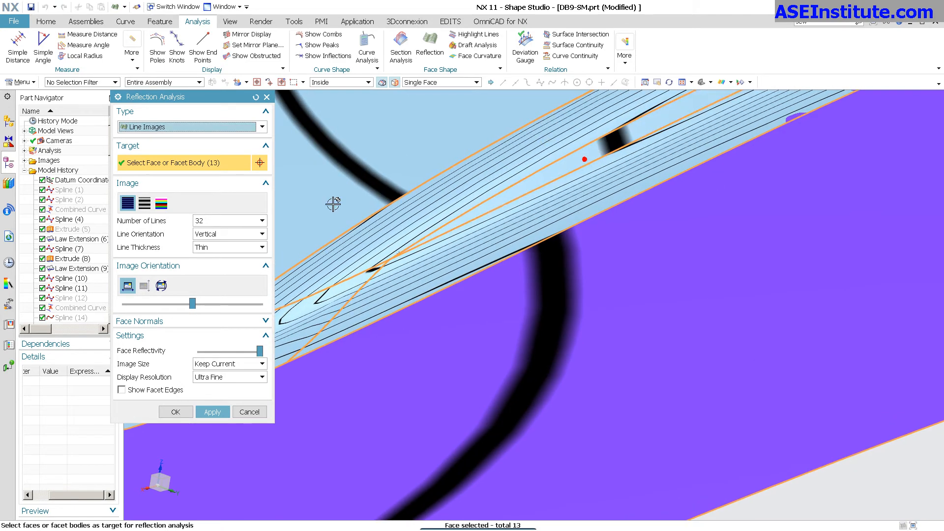
left_click(212, 413)
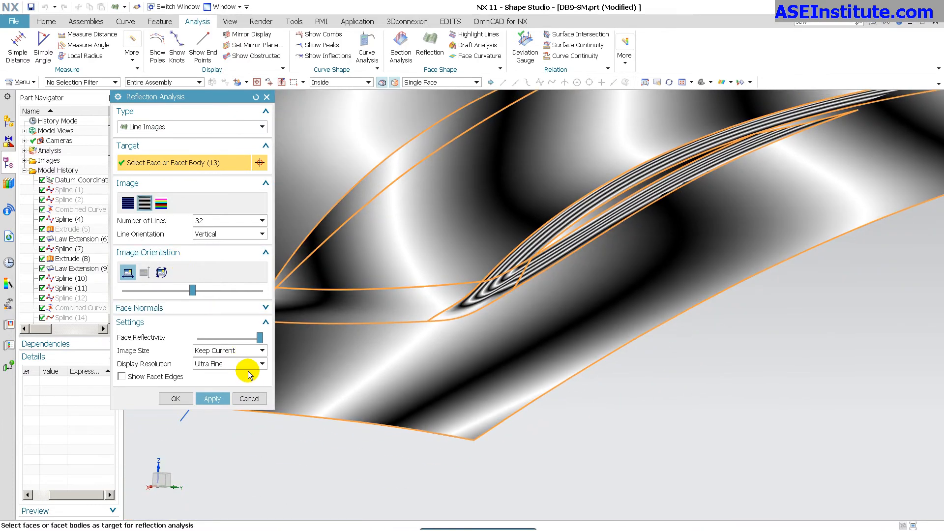
left_click(175, 398)
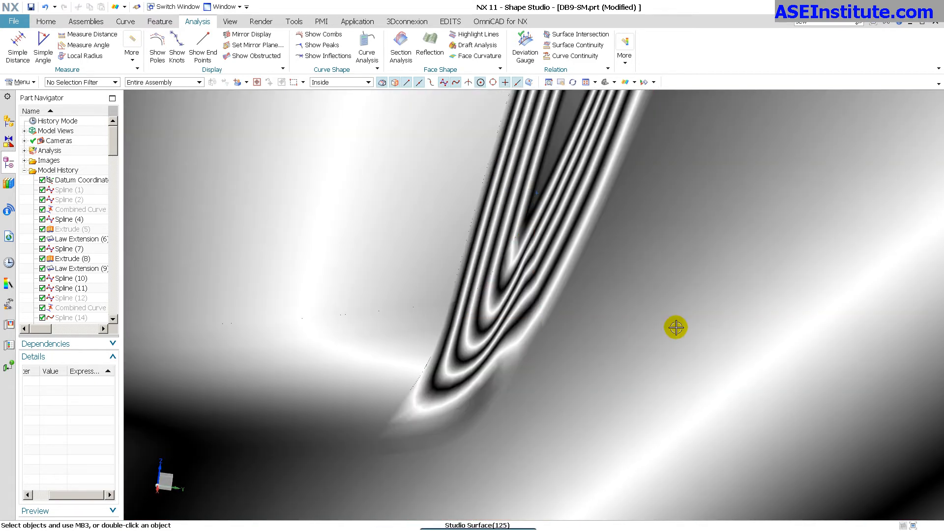
left_click(466, 340)
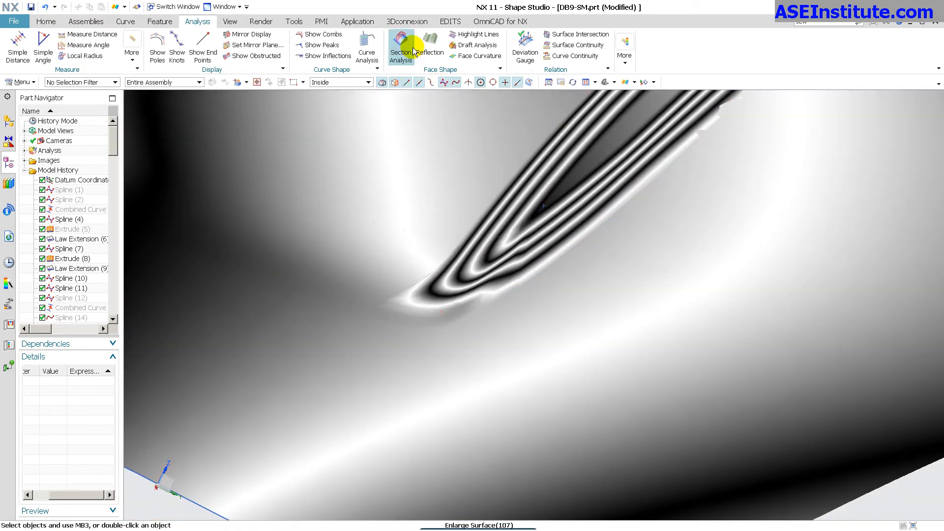
Step: Change the reflection image on the thirteen faces to Colored Lines
left_click(430, 45)
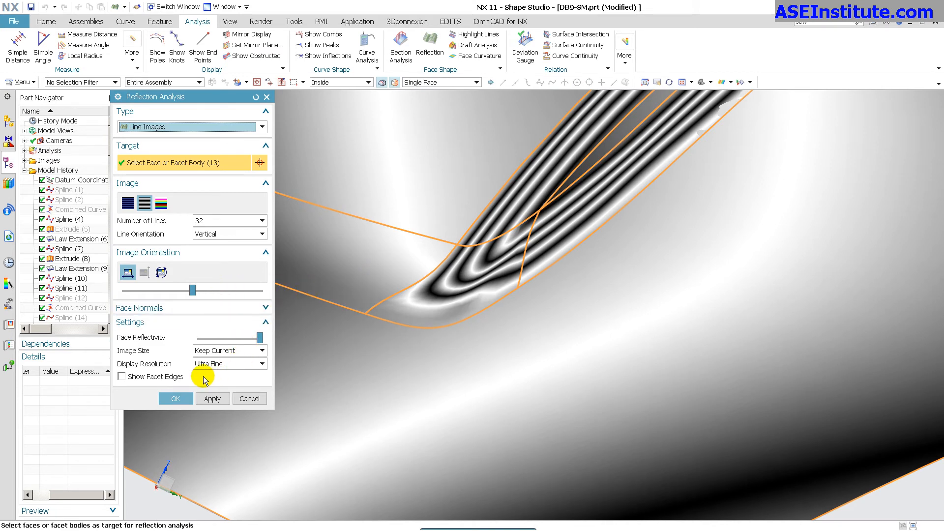
mouse_move(160, 203)
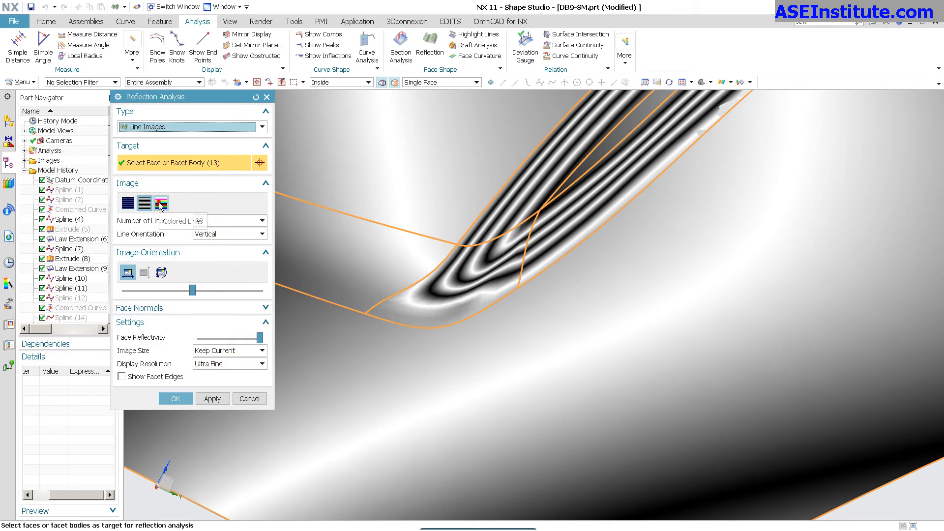
left_click(160, 203)
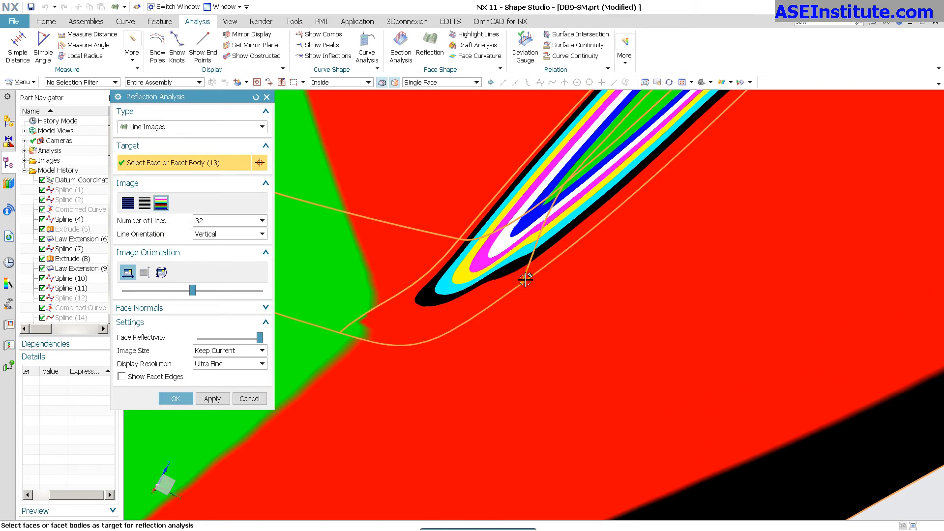
mouse_move(550, 198)
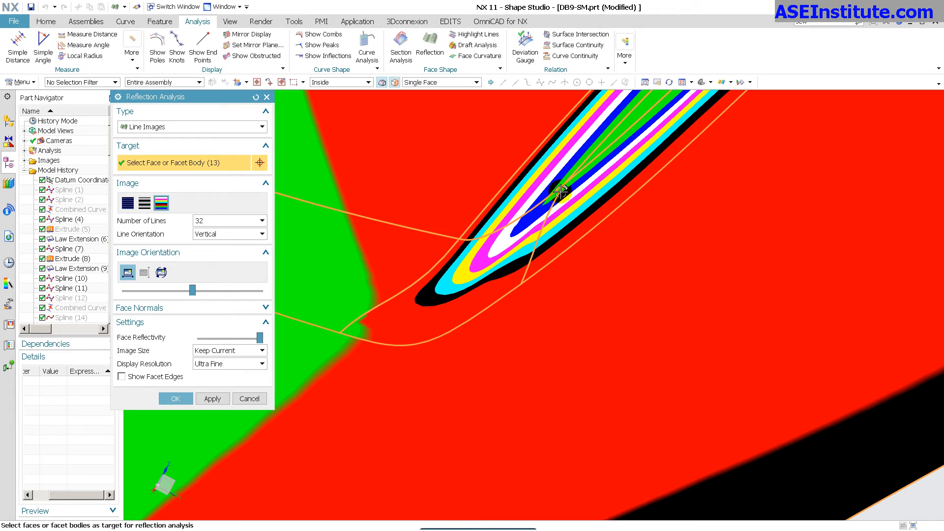
mouse_move(555, 197)
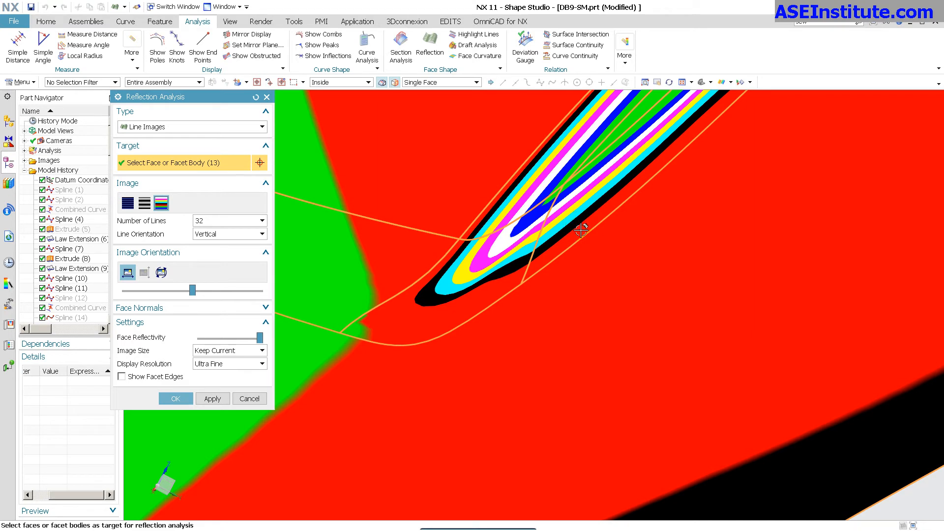
mouse_move(570, 206)
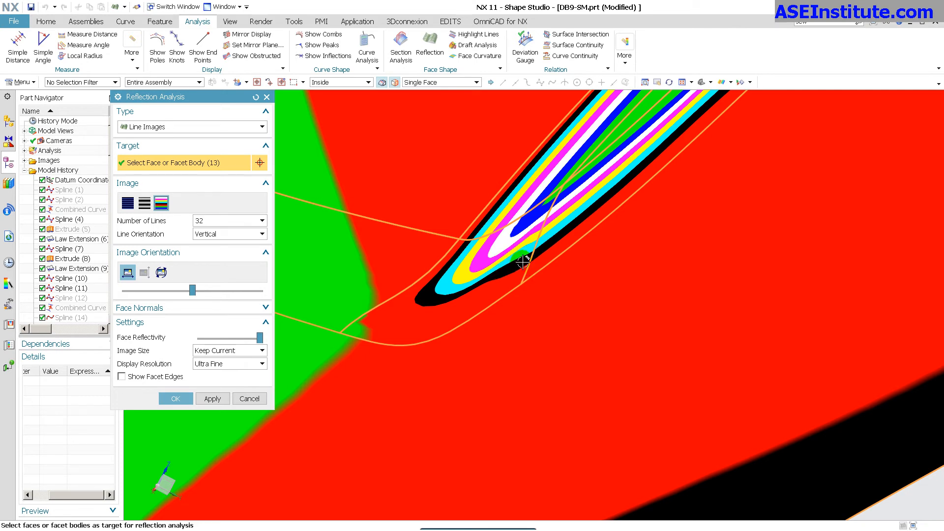
mouse_move(539, 232)
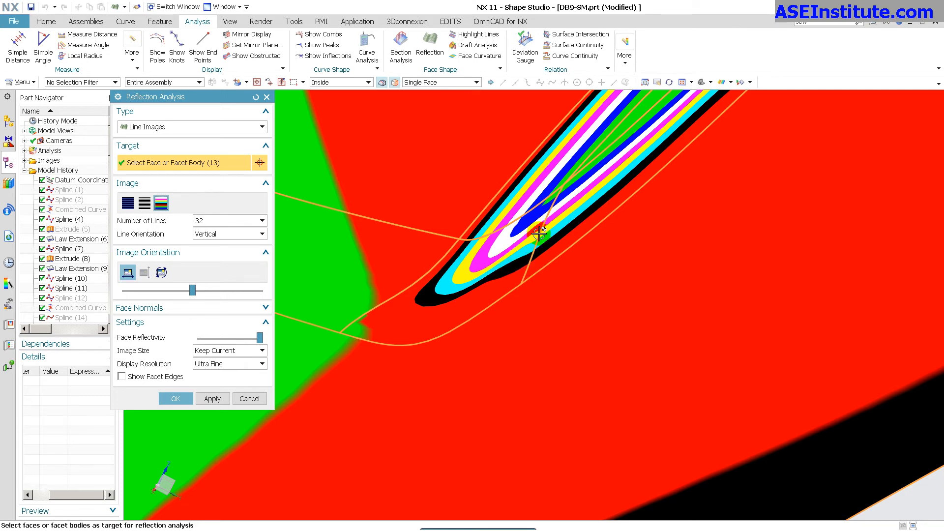
mouse_move(553, 192)
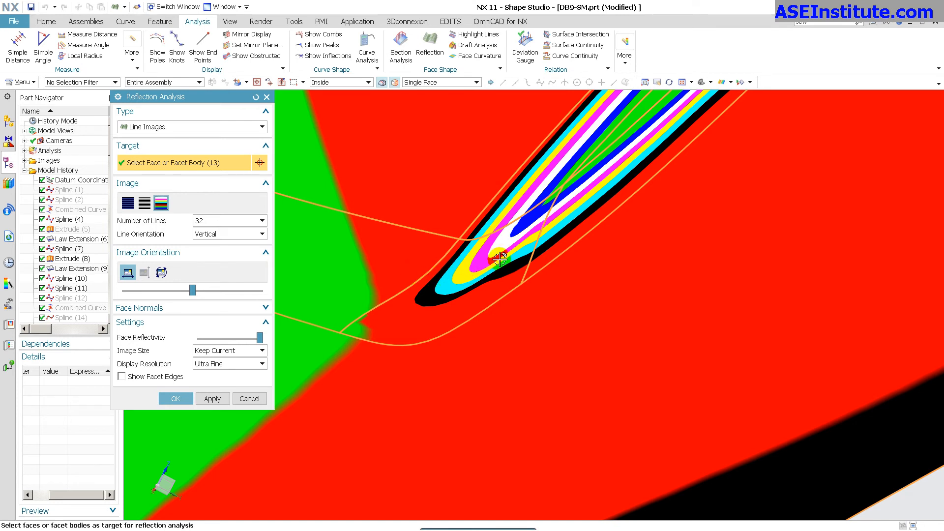
mouse_move(448, 308)
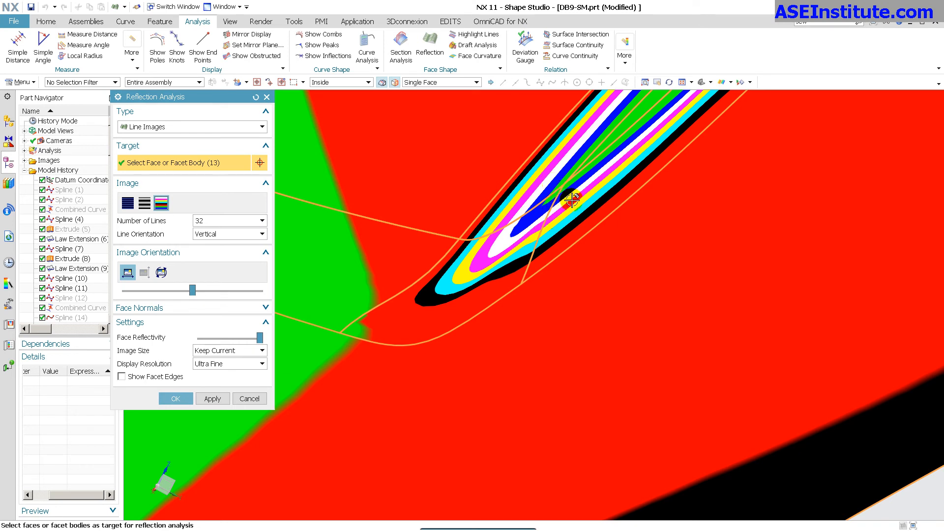
mouse_move(605, 228)
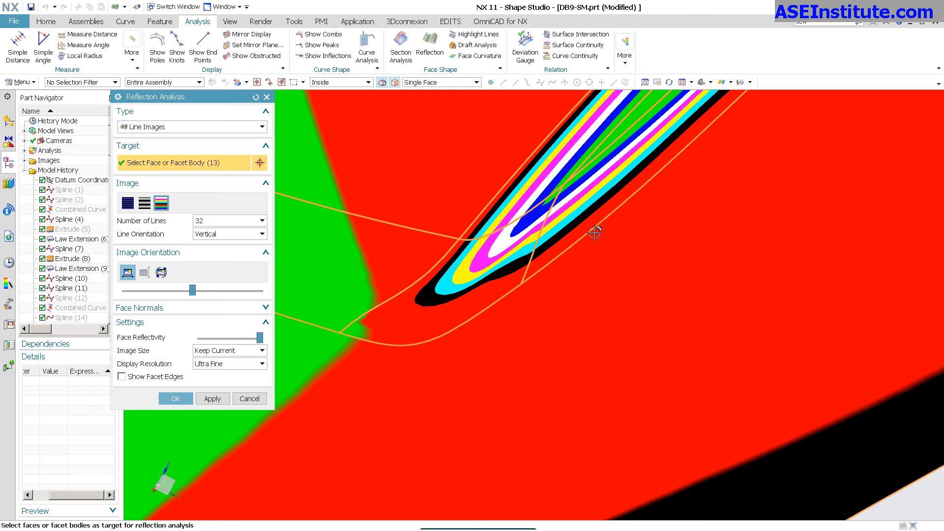
mouse_move(581, 218)
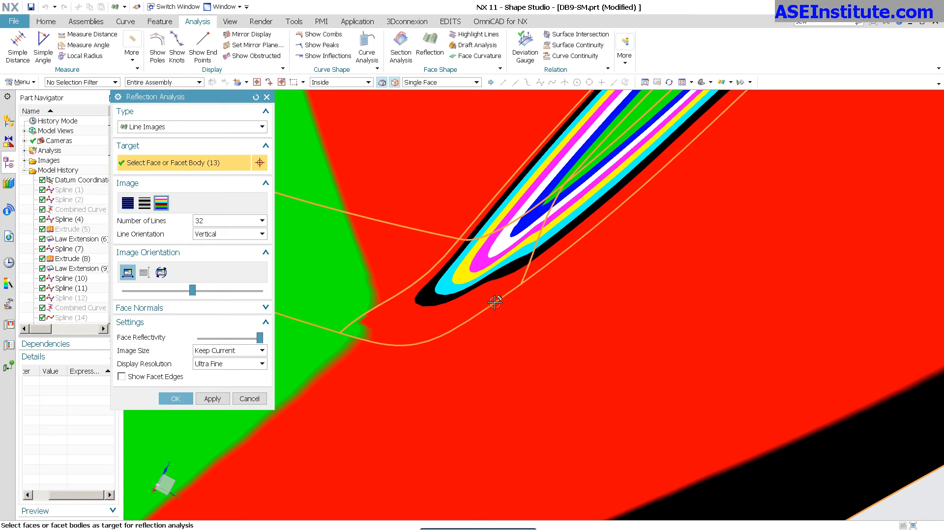
mouse_move(326, 320)
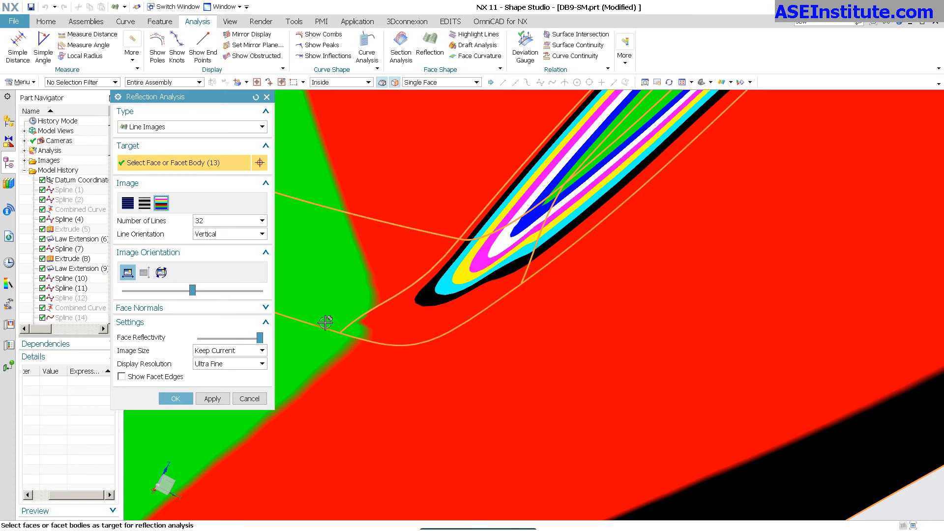
mouse_move(437, 351)
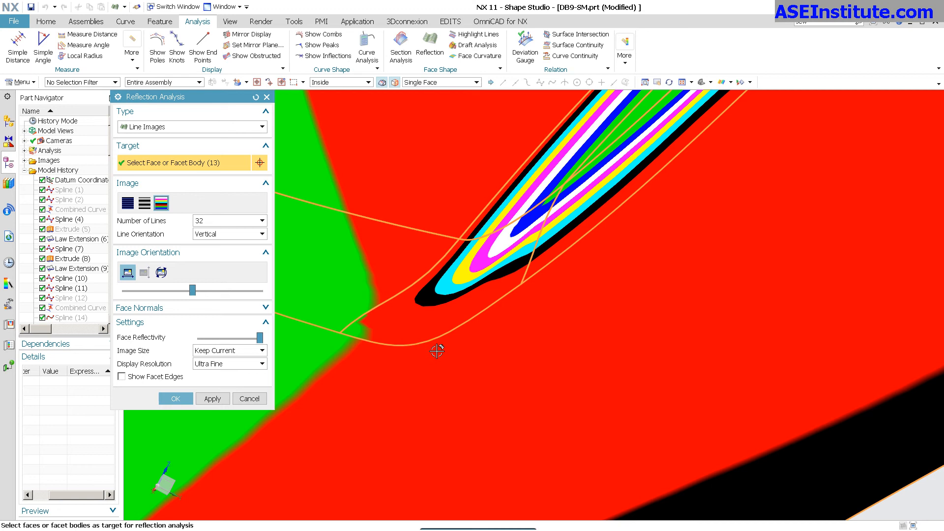
mouse_move(482, 287)
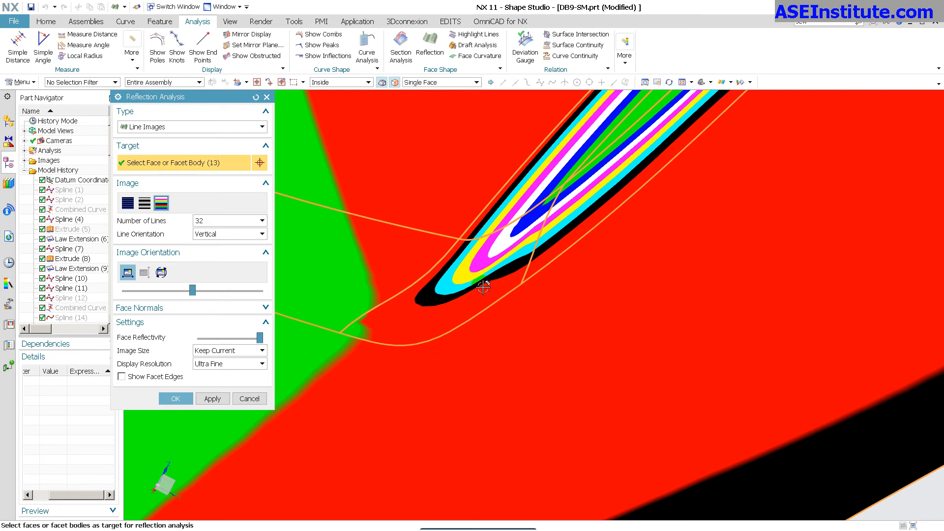
mouse_move(479, 294)
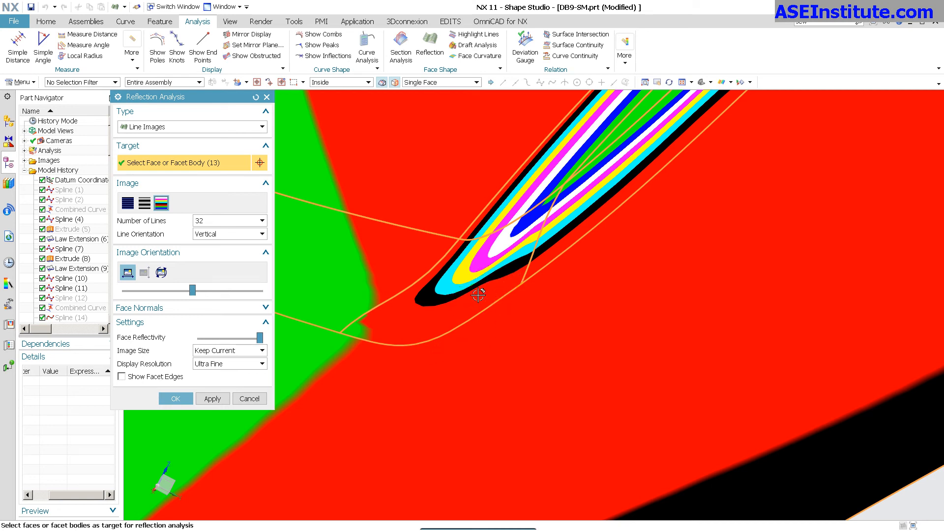